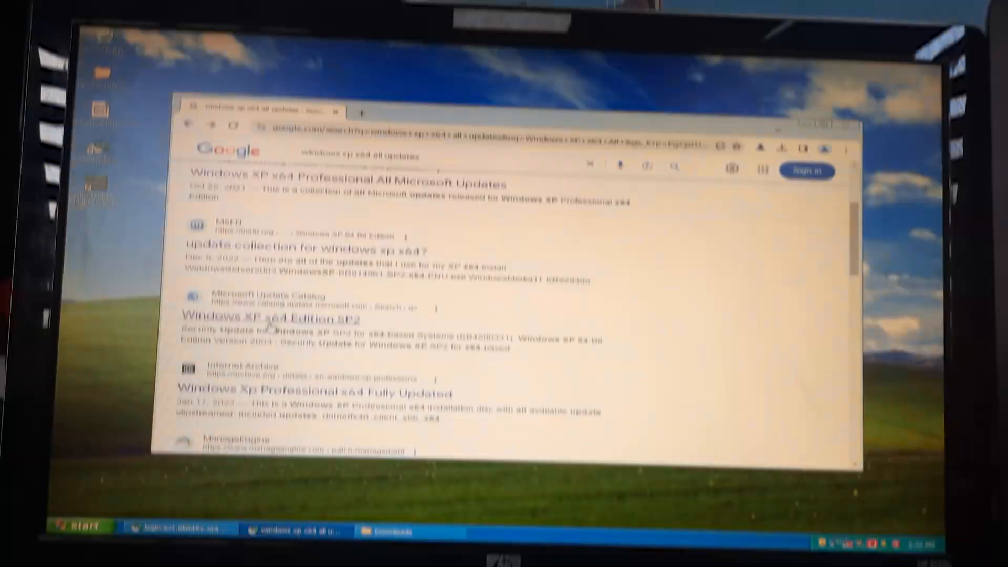
View the Windows XP x64 Edition SP2 update collection from the Google results
click(655, 97)
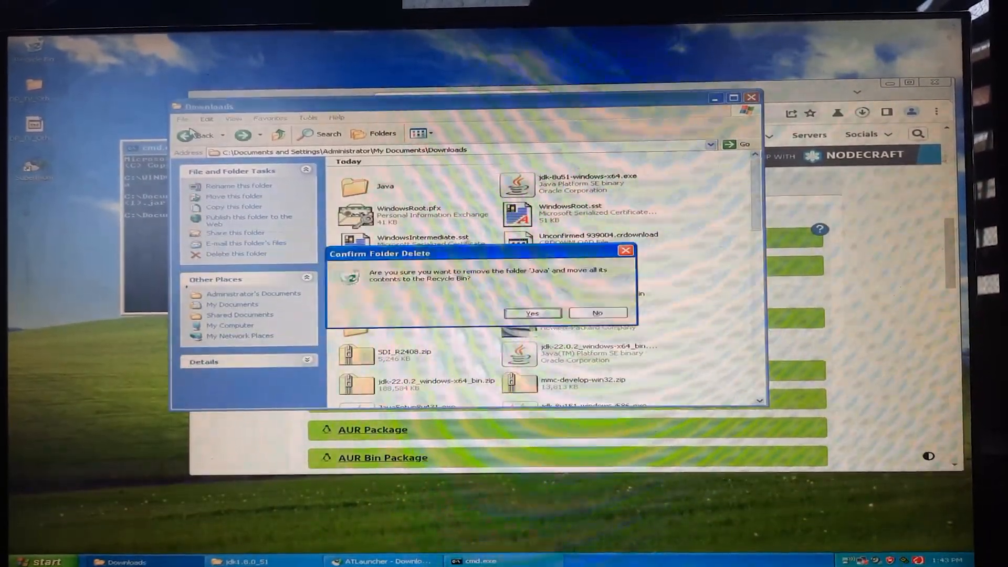
Confirm sending the Downloads Java folder to the Recycle Bin
click(596, 313)
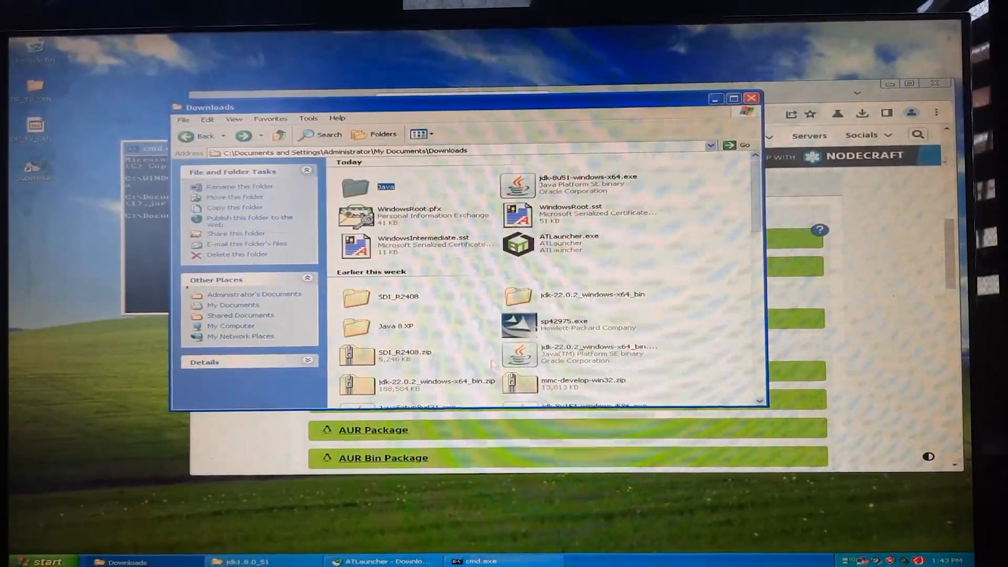
click(240, 150)
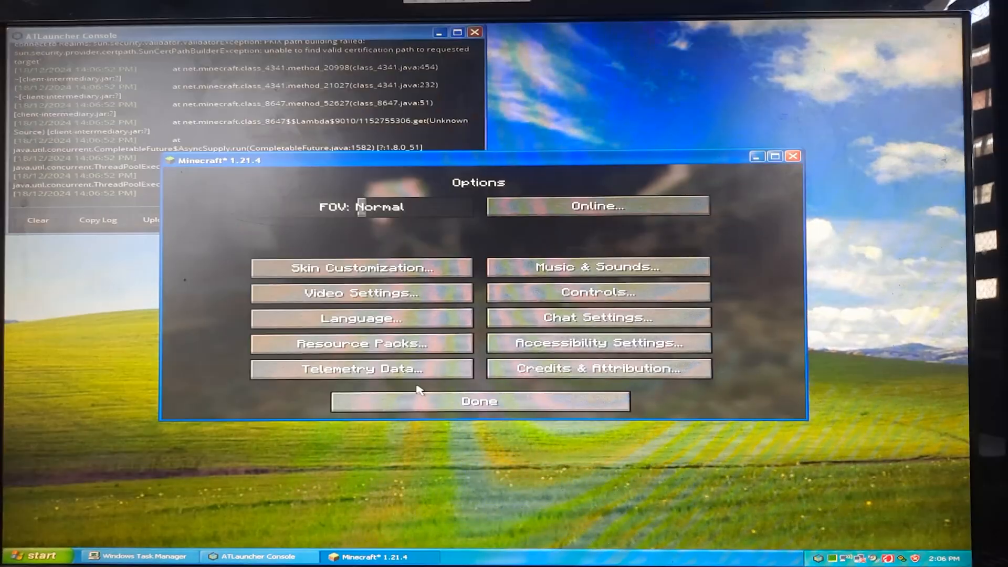
Return to the title screen and switch background music off in Music & Sounds
click(479, 400)
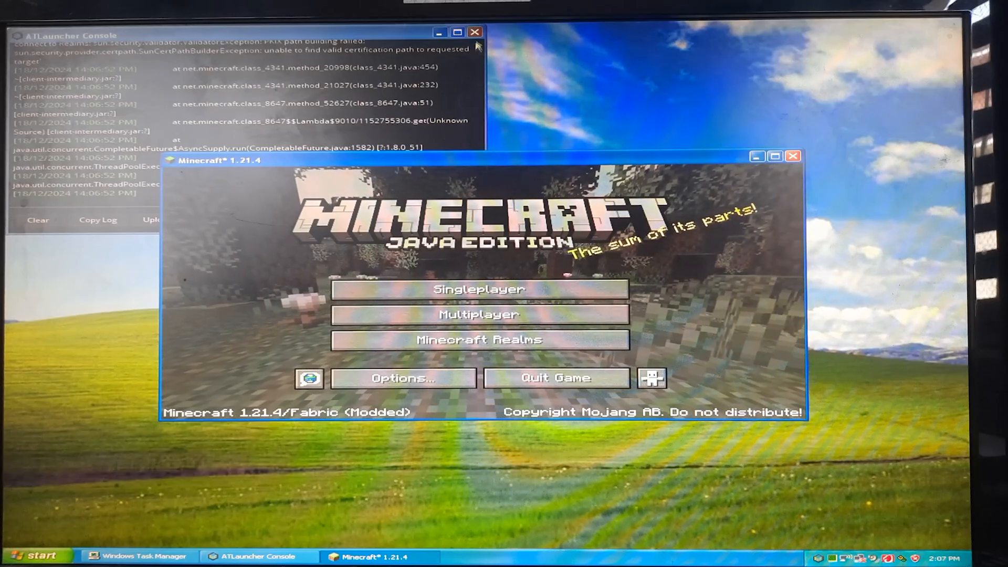
click(402, 377)
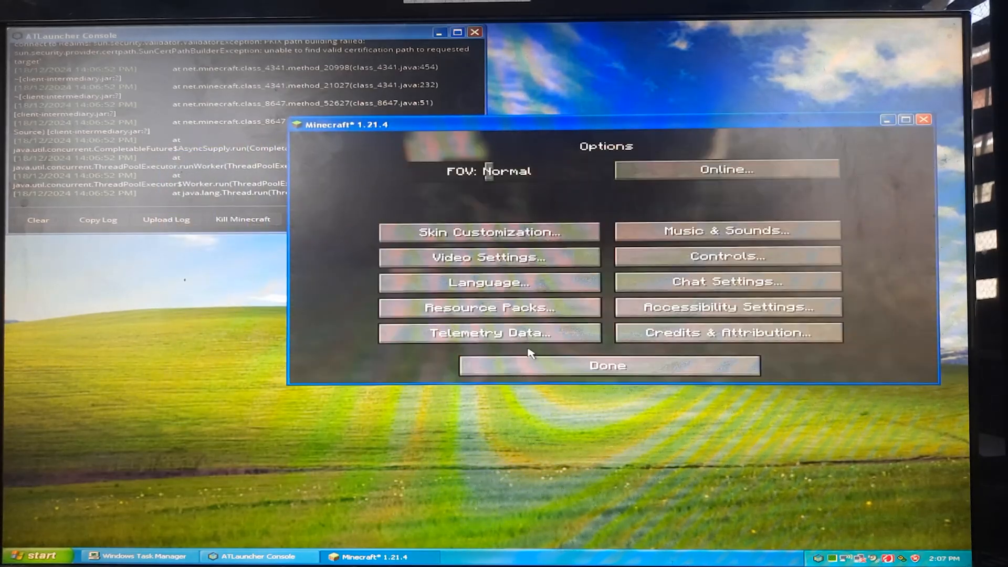
click(726, 231)
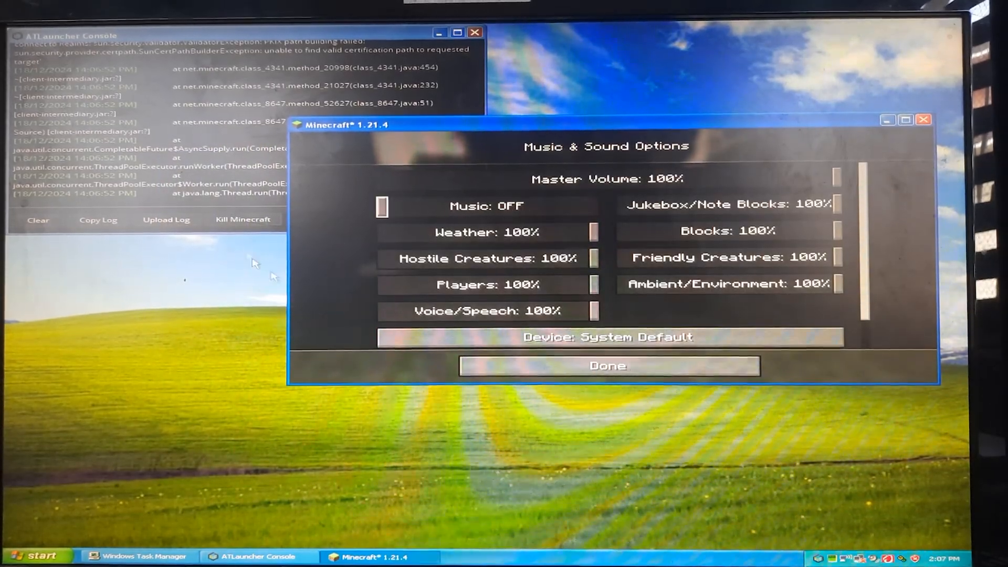
click(607, 366)
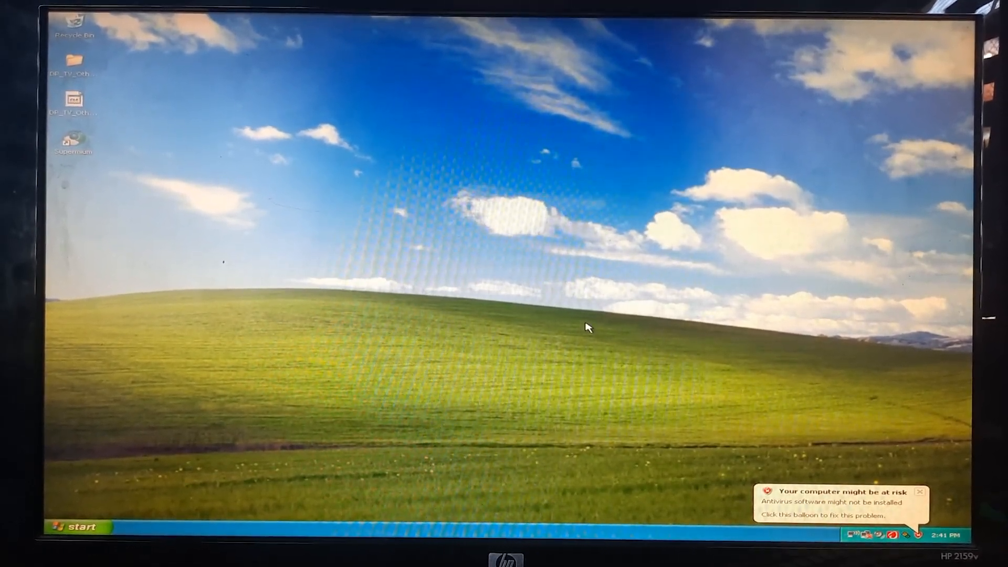
mouse_move(572, 270)
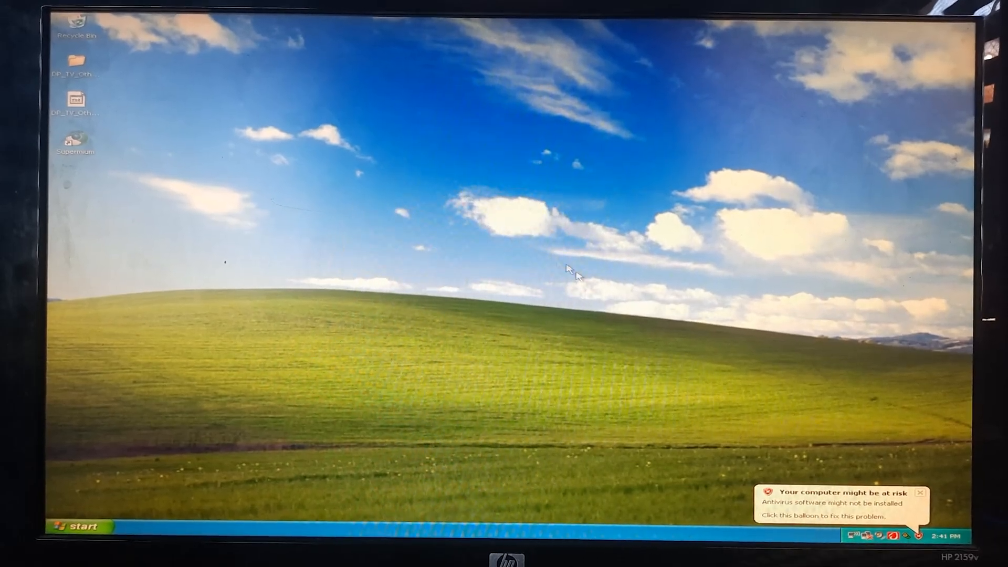
mouse_move(460, 374)
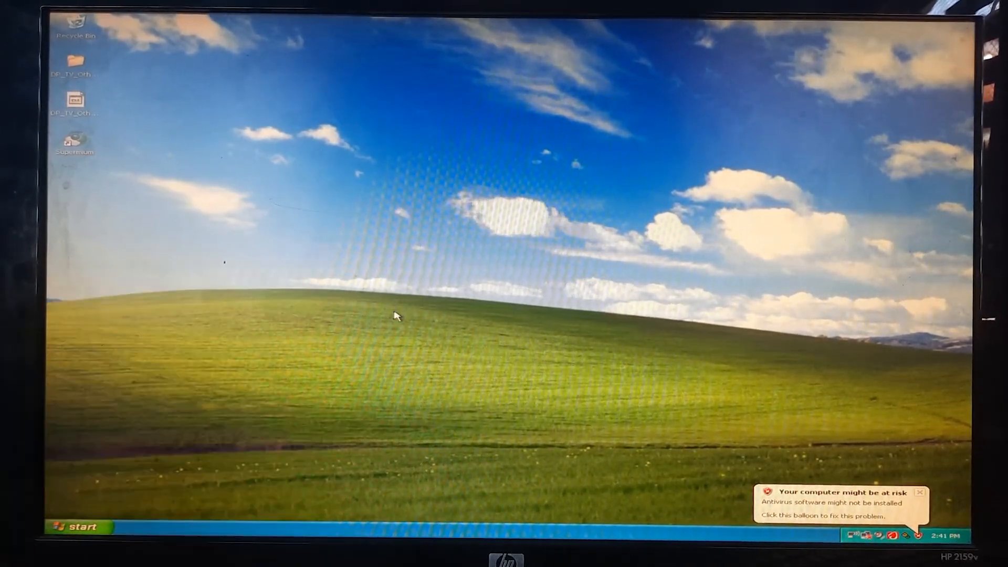
Start ATLauncher from the XP desktop so its console begins logging
click(73, 526)
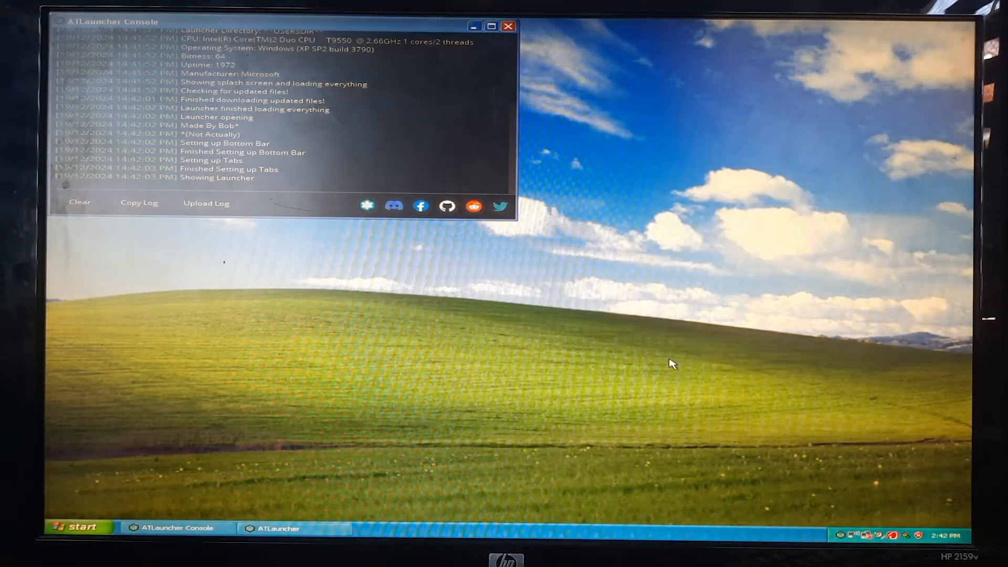
Bring up ATLauncher's main window and list the installed Minecraft instances
click(278, 528)
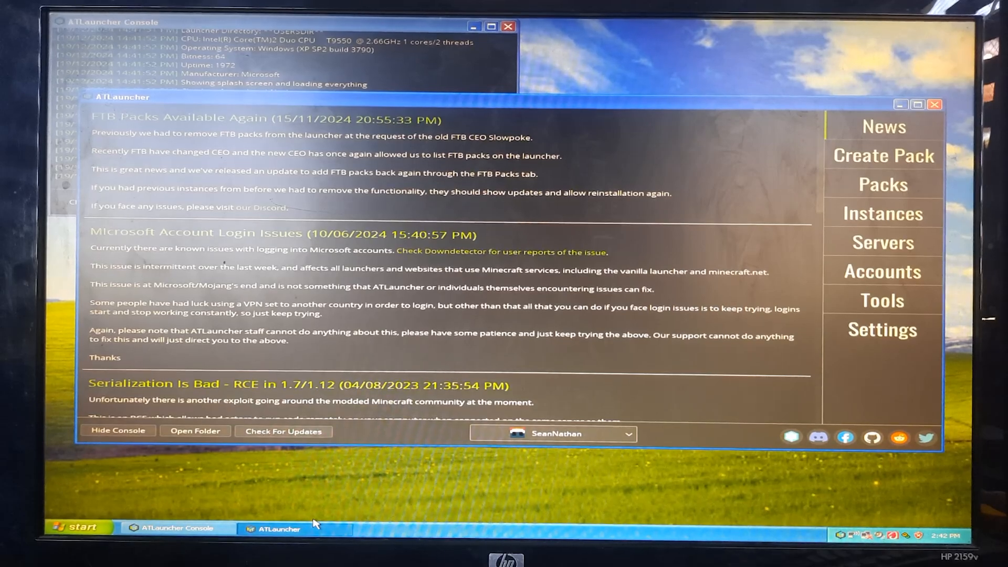
mouse_move(675, 234)
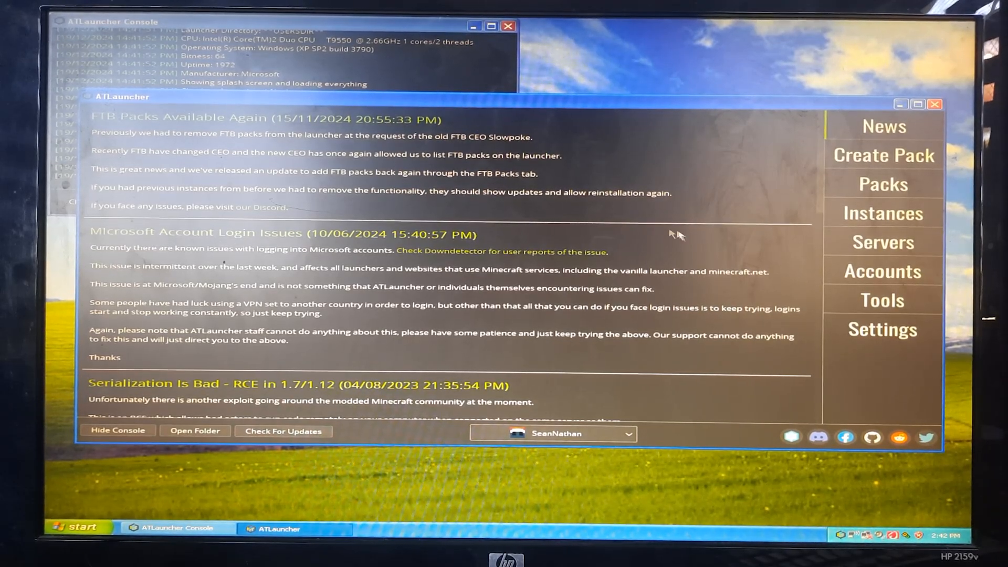
click(883, 213)
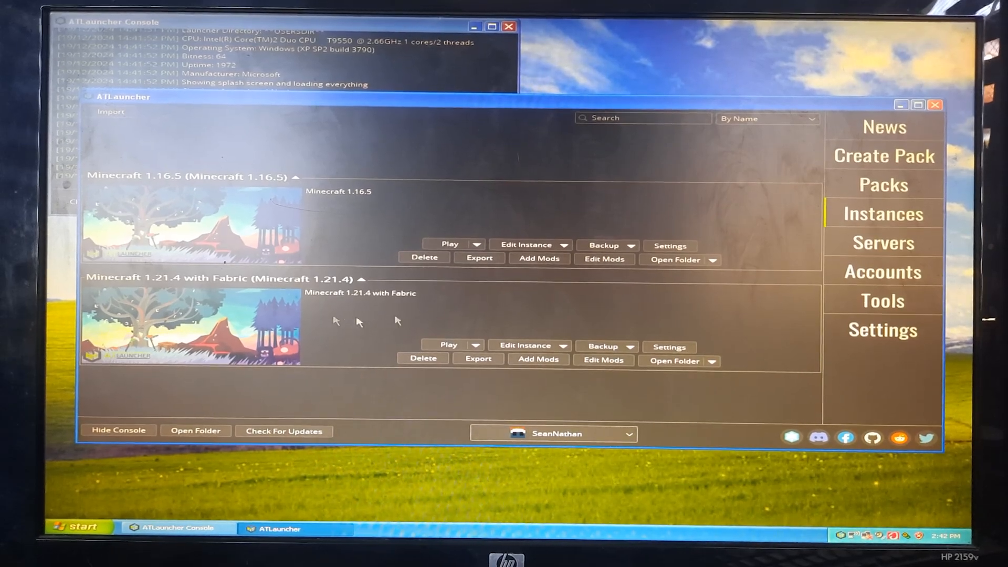
mouse_move(420, 311)
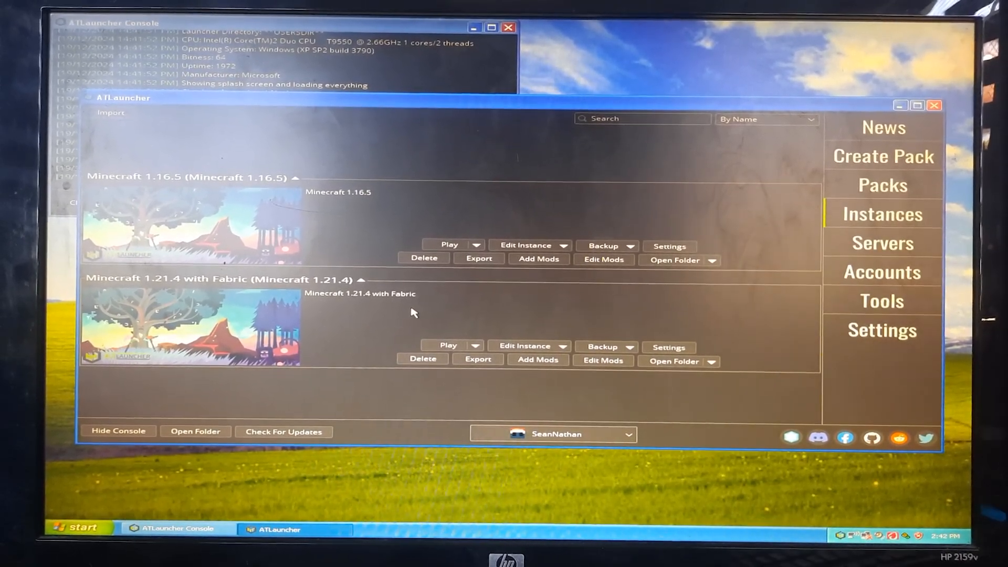
click(602, 359)
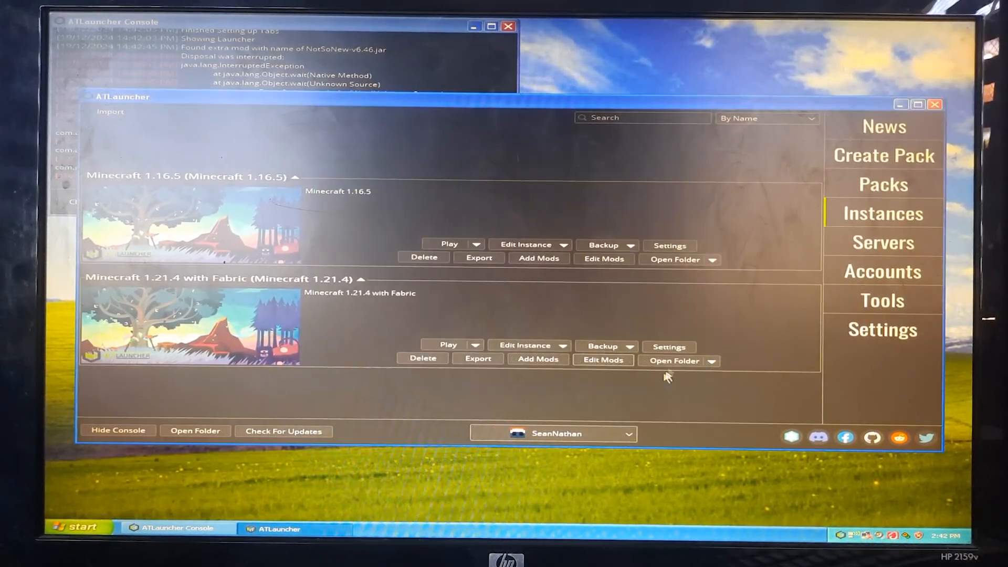
click(674, 360)
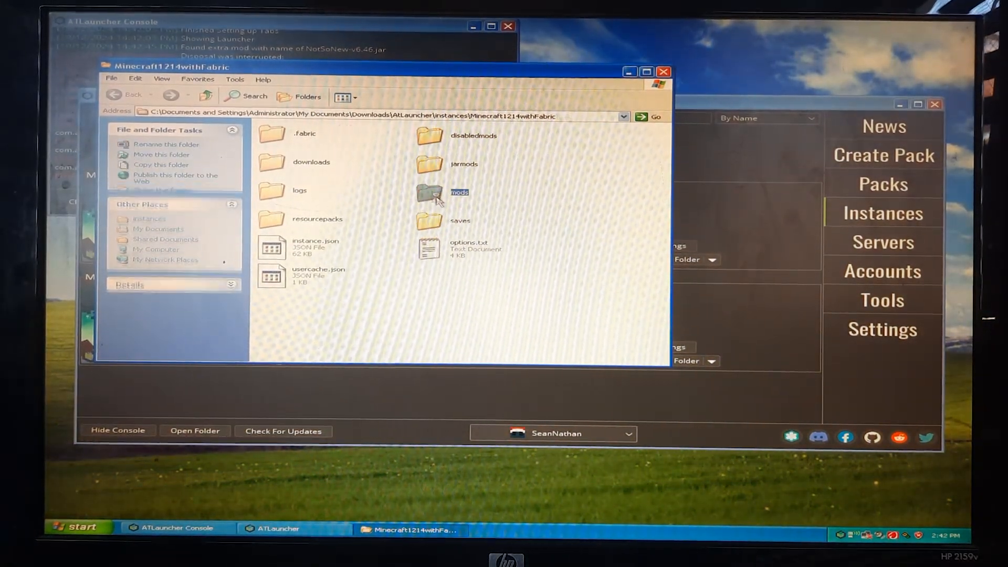
double_click(429, 191)
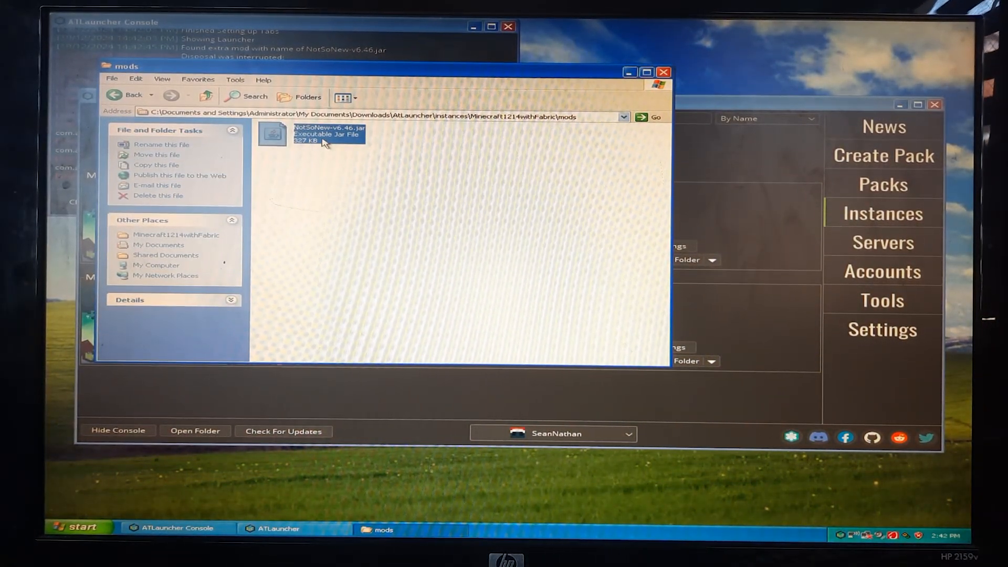
mouse_move(328, 135)
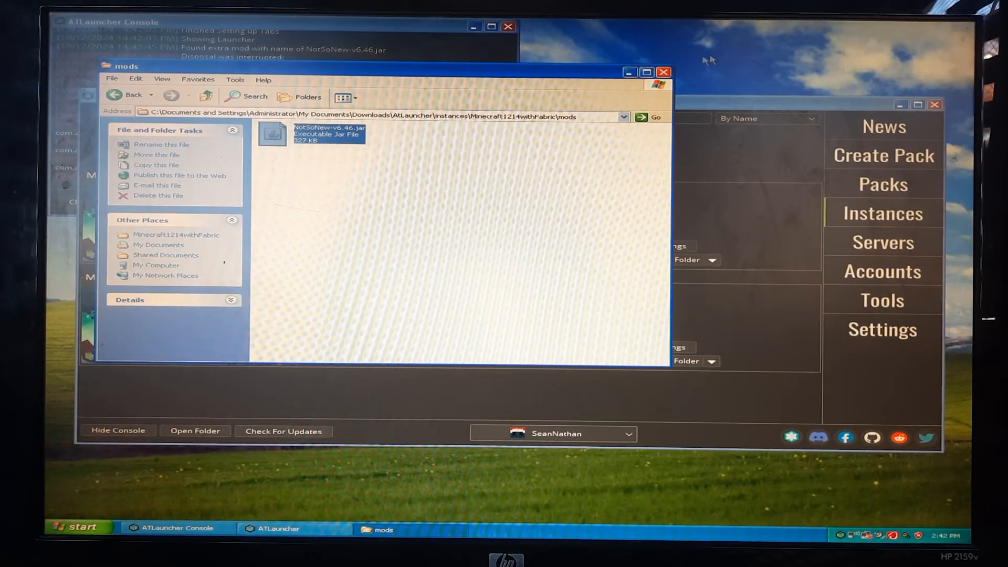
click(664, 72)
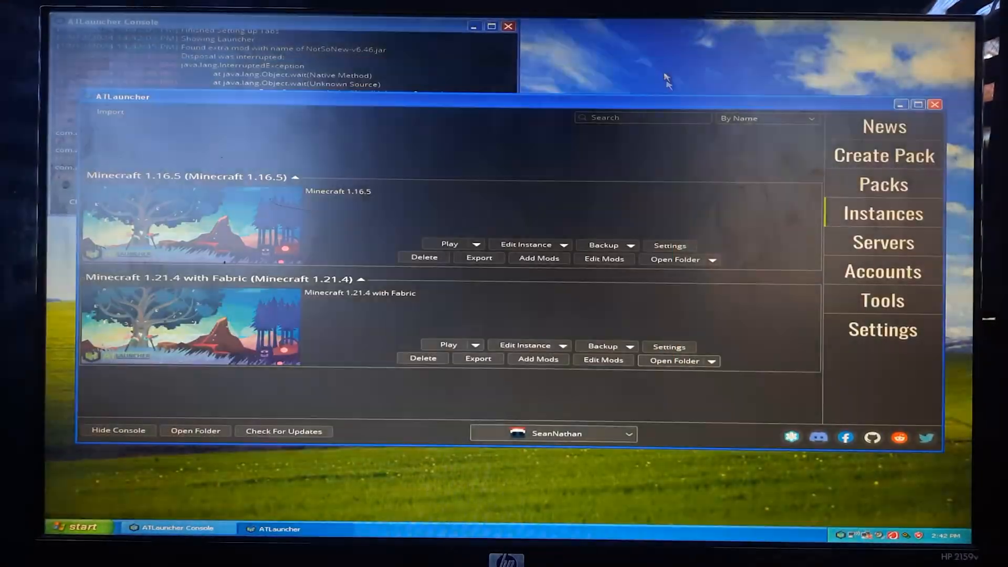
Play the Minecraft 1.21.4 with Fabric instance so Fabric Loader 0.16.9 starts
click(447, 344)
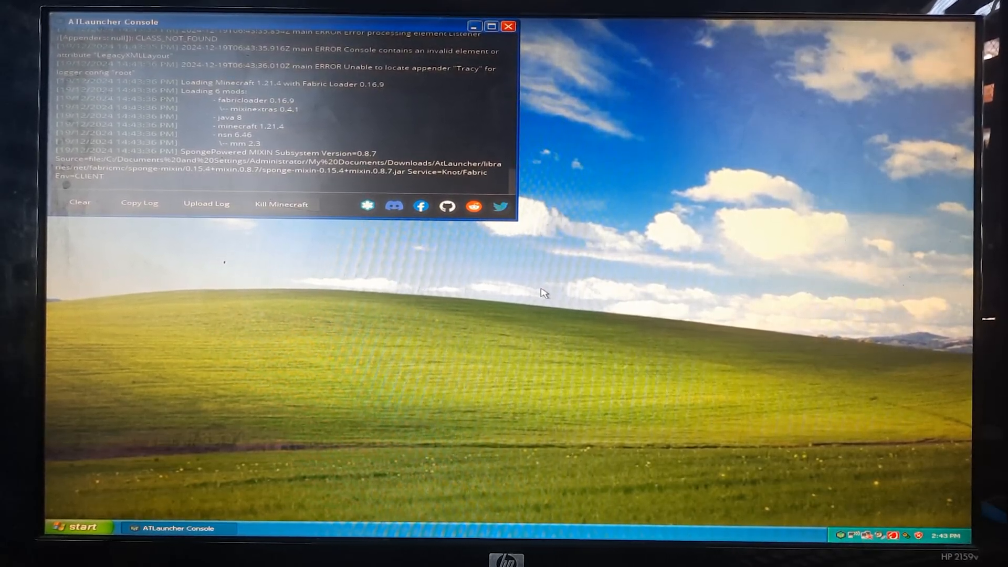
mouse_move(618, 27)
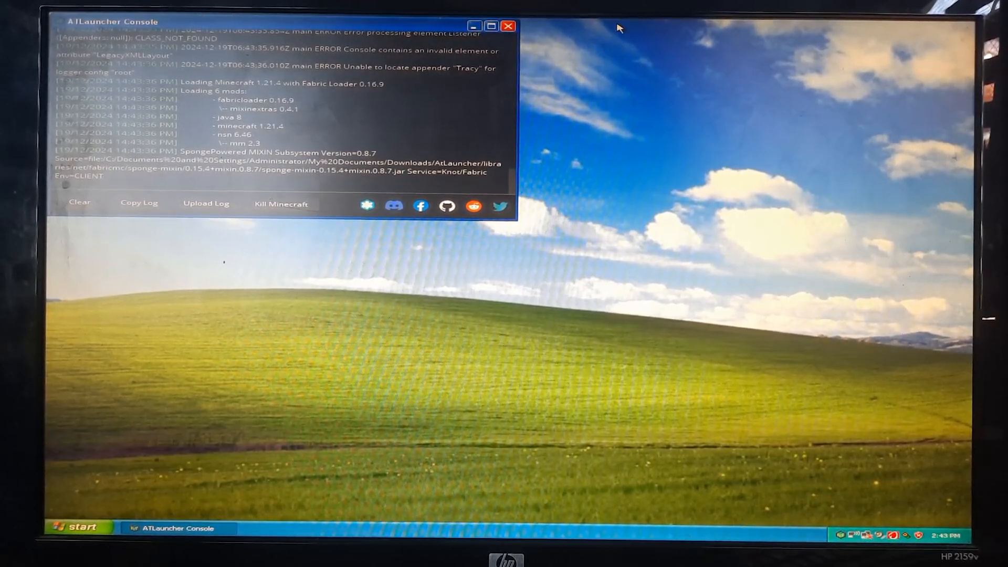
mouse_move(628, 218)
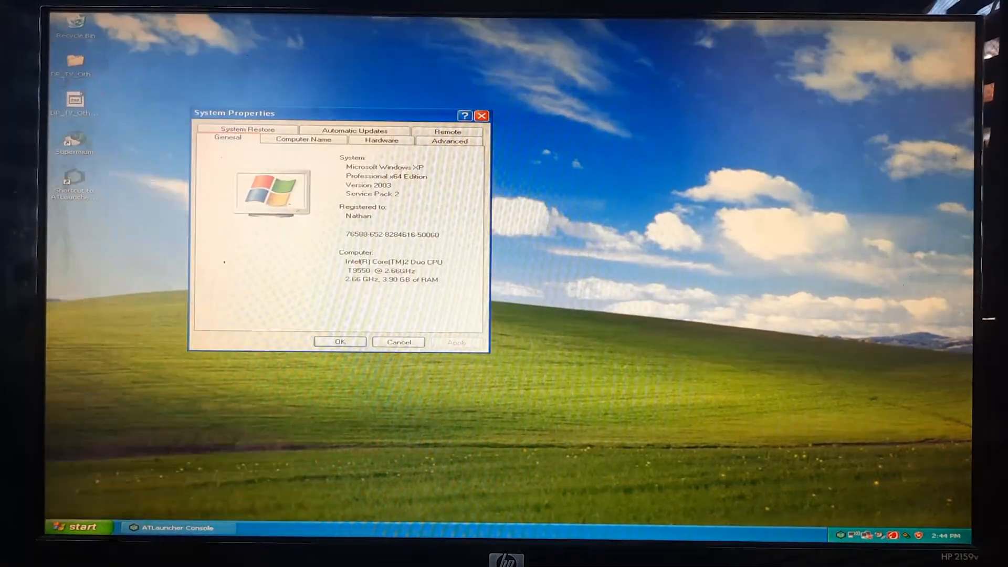
Move the System Properties window aside to reveal the Minecraft title screen
click(76, 526)
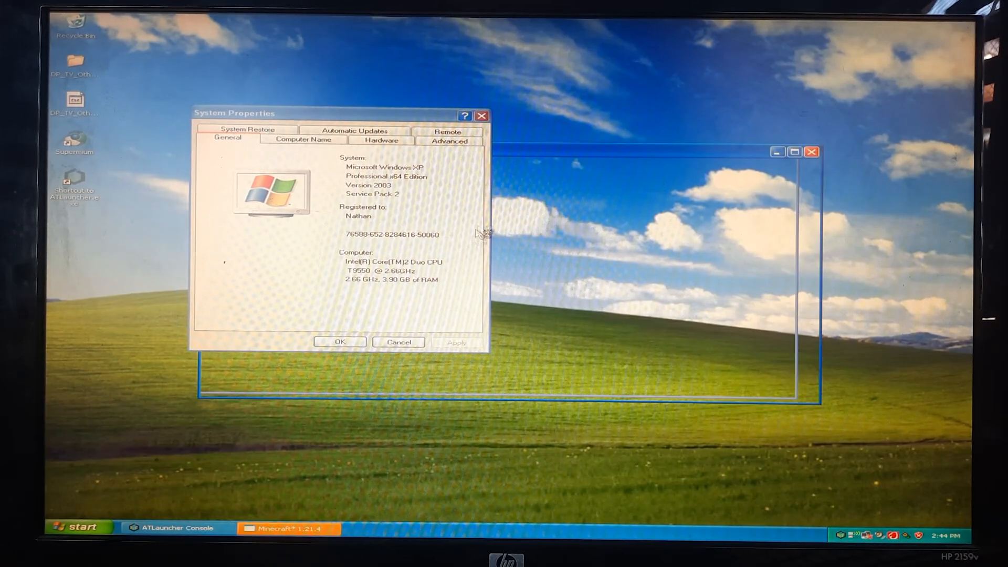
drag(233, 112, 171, 124)
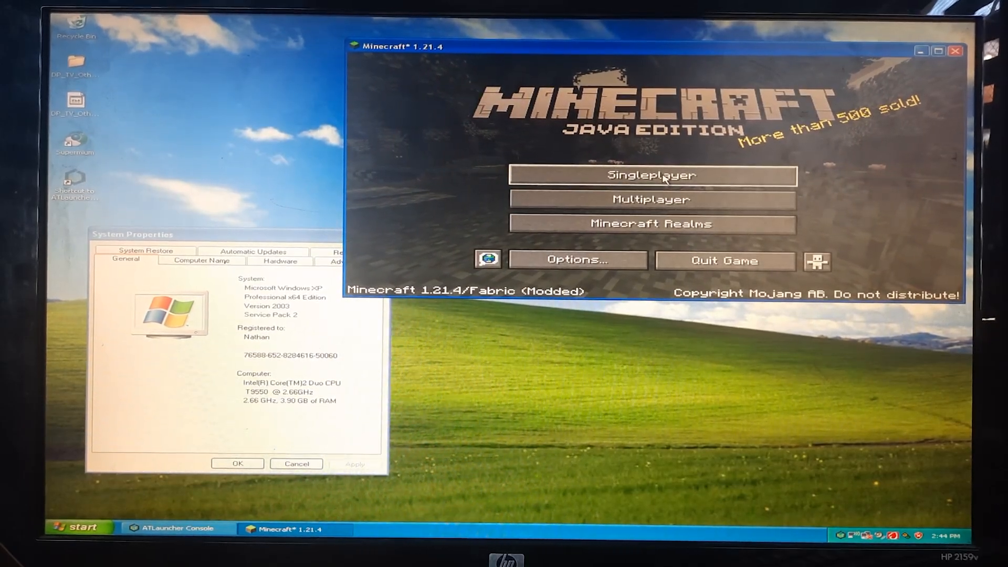
Start a new Survival world named WinXP on Easy difficulty and close System Properties
click(650, 176)
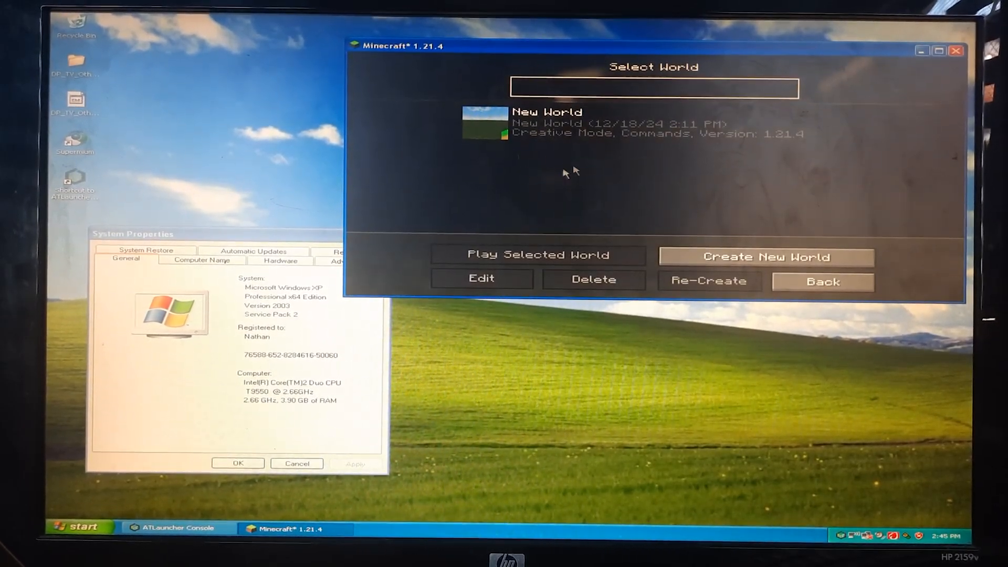
click(764, 256)
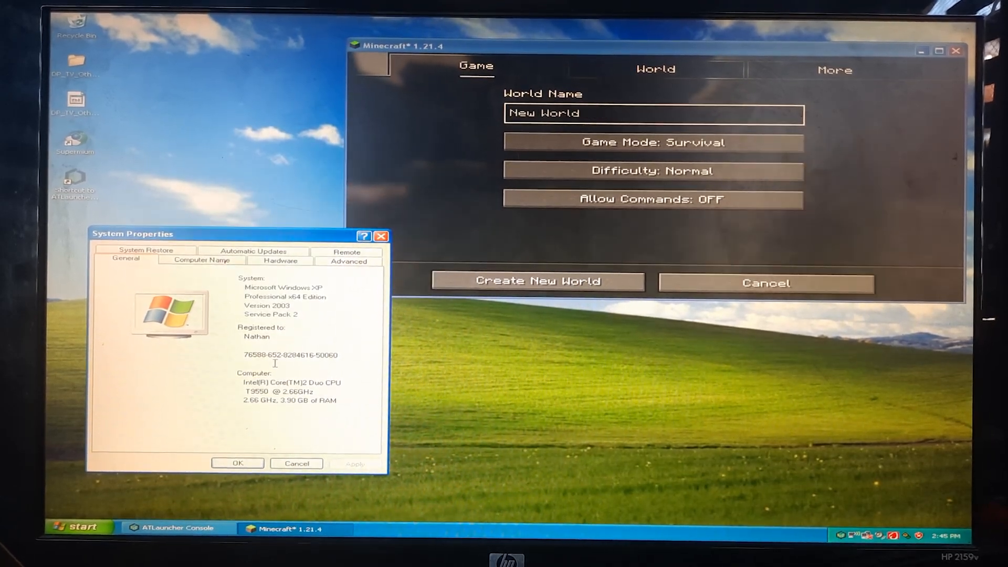
click(652, 113)
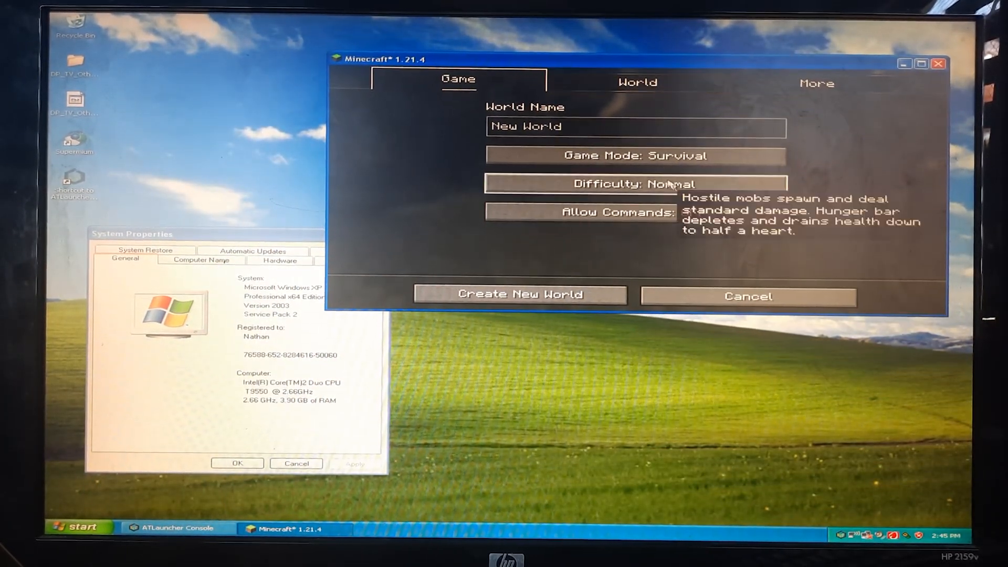
click(635, 185)
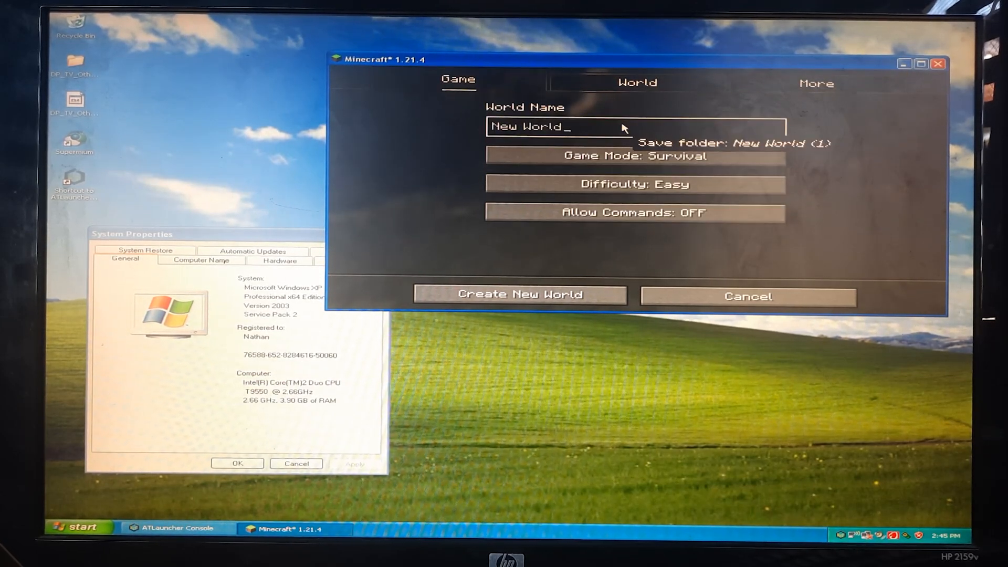
text(WinXP)
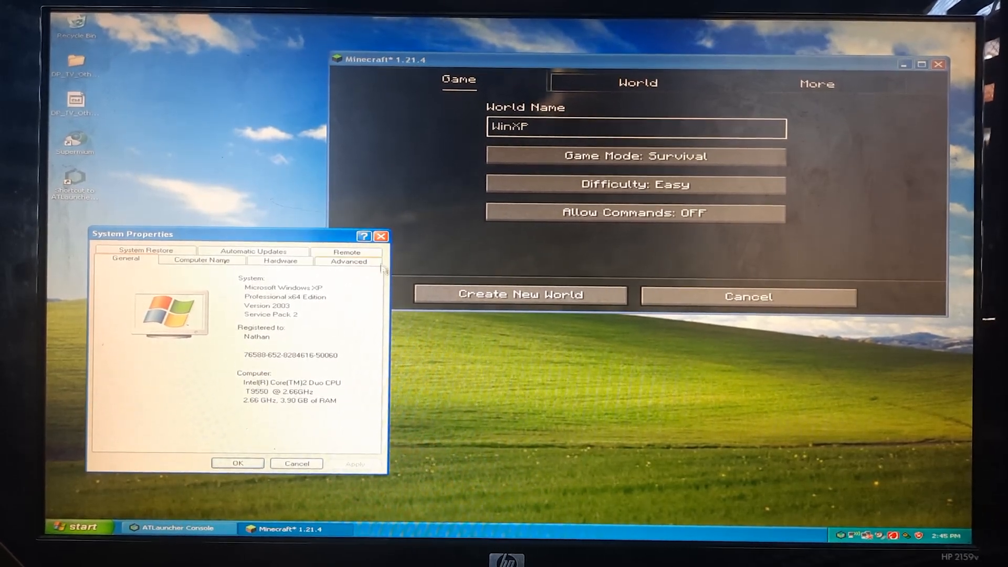
click(637, 127)
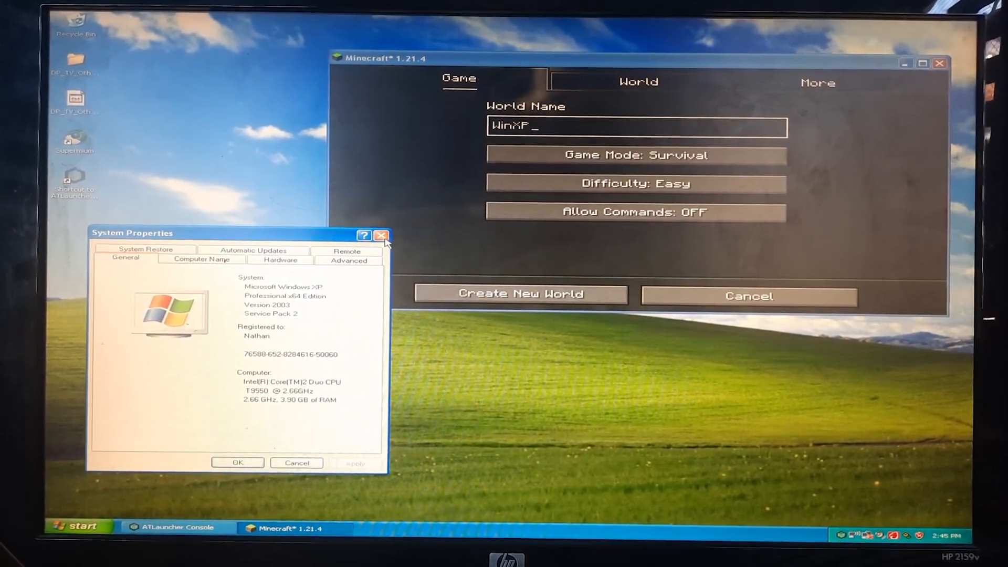
click(381, 234)
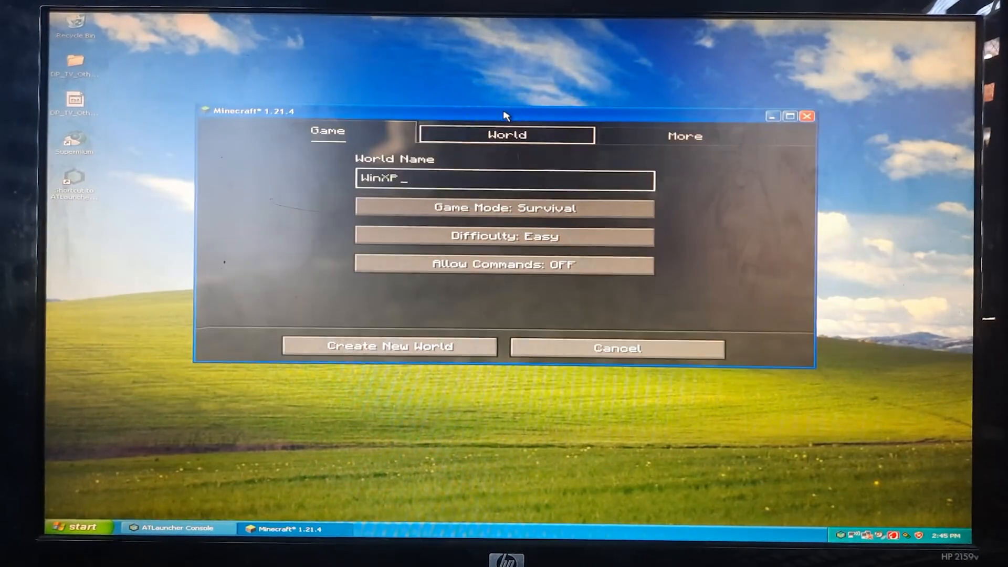
Generate the WinXP world and maximize the game window once in-game
click(389, 345)
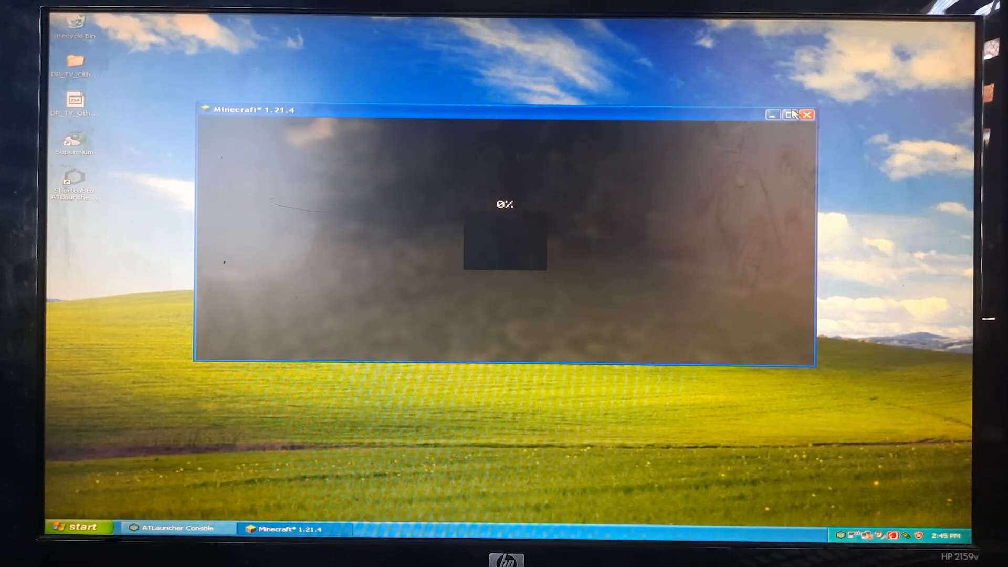
click(787, 115)
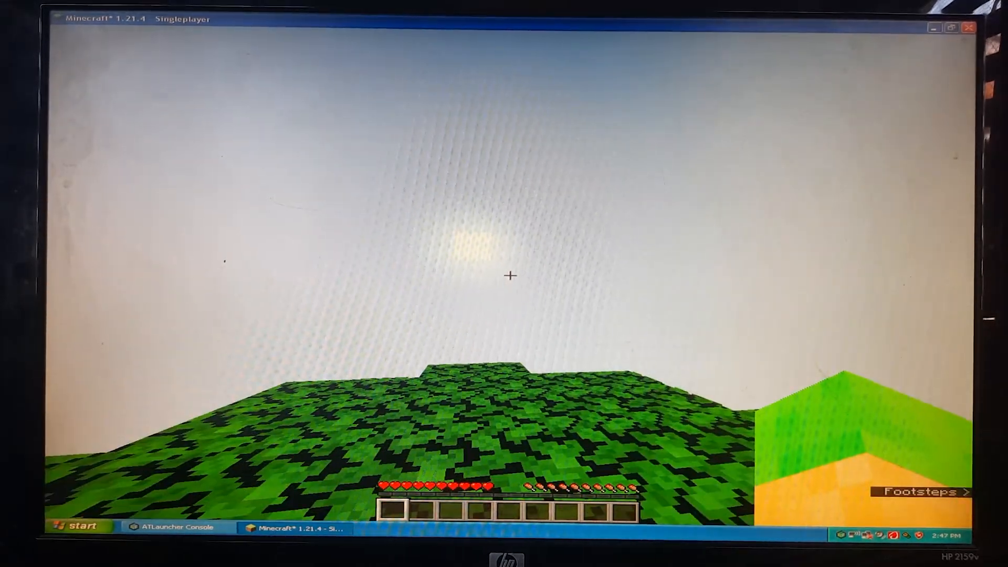
Show the F3 debug overlay while exploring the jungle biome
key(f3)
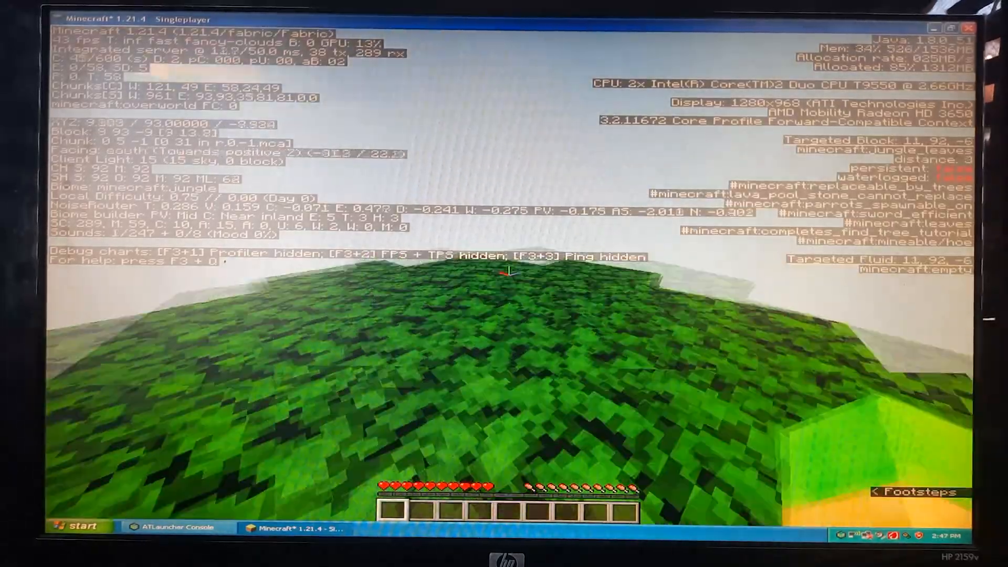
mouse_move(504, 270)
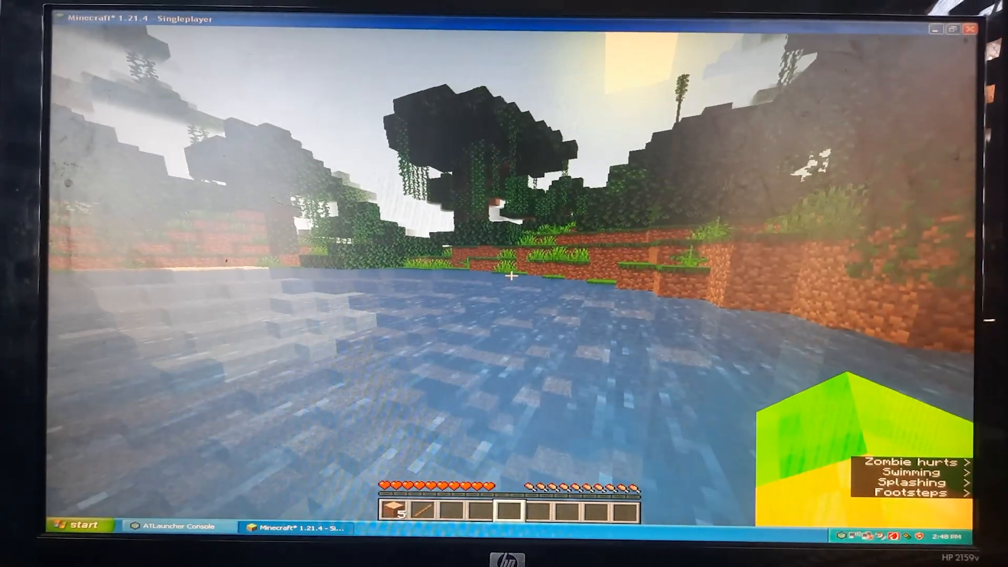
Show the F3 debug information overlay again
key(F3)
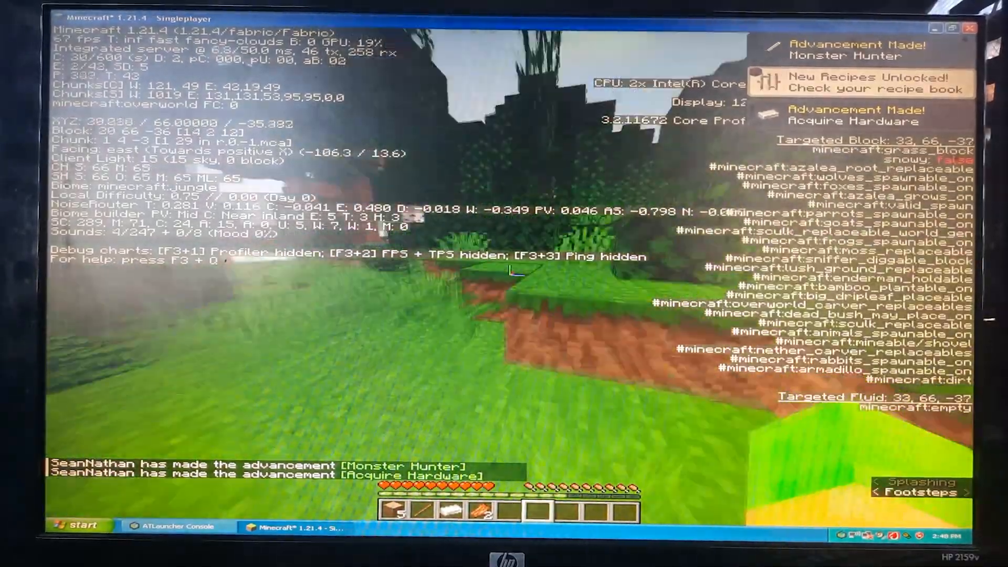
mouse_move(504, 276)
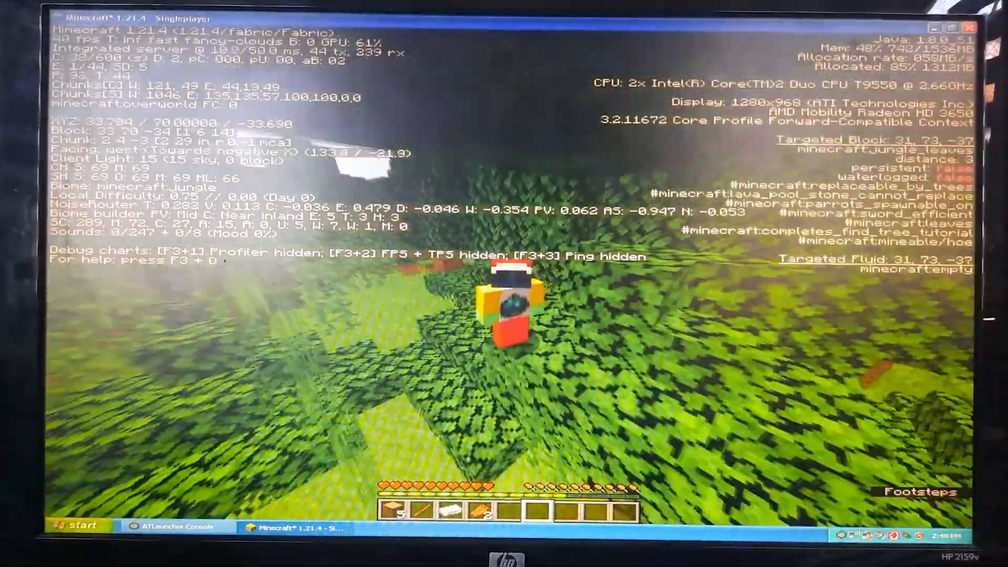
mouse_move(504, 282)
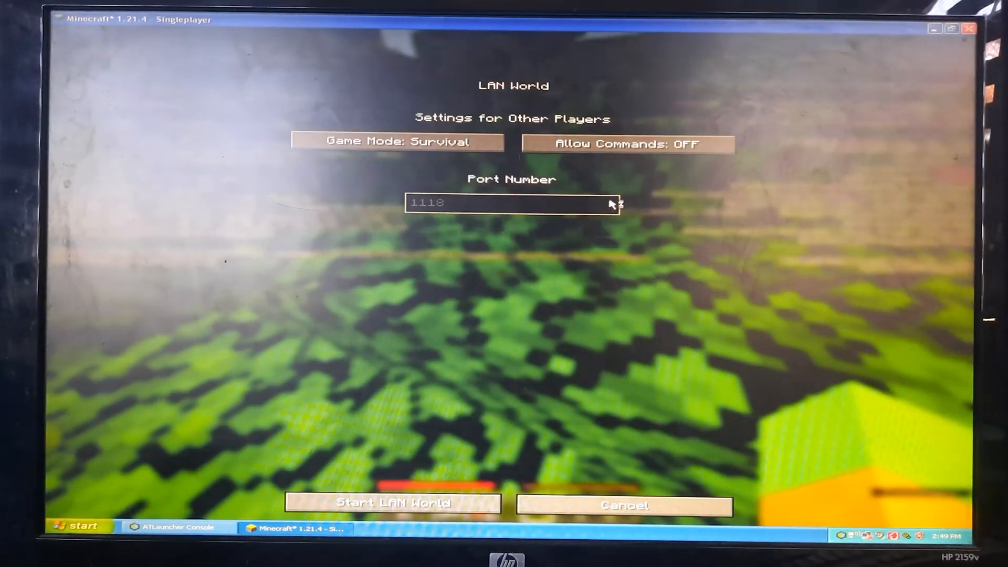
Turn Allow Commands ON and start hosting the LAN world on port 1118
click(625, 143)
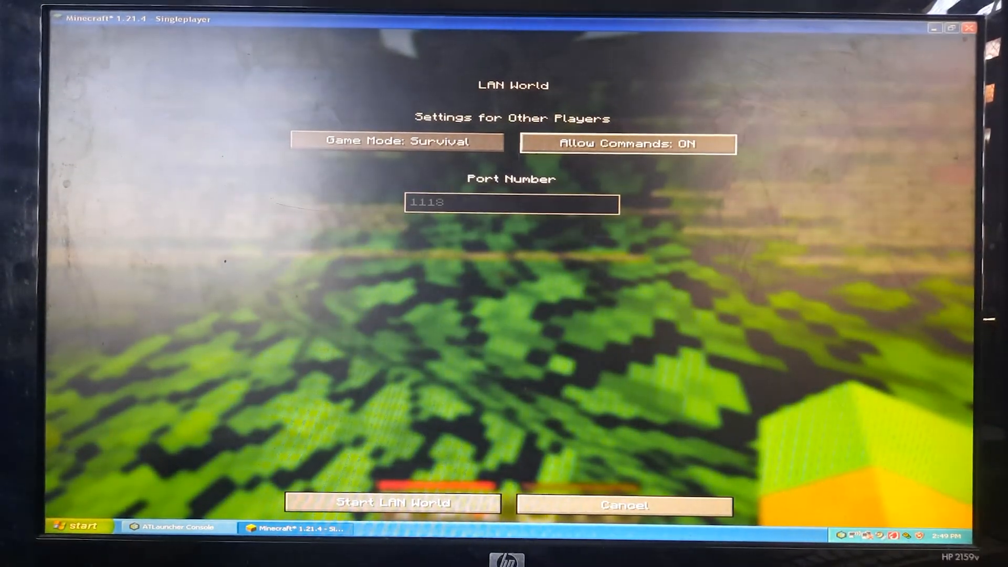
click(392, 503)
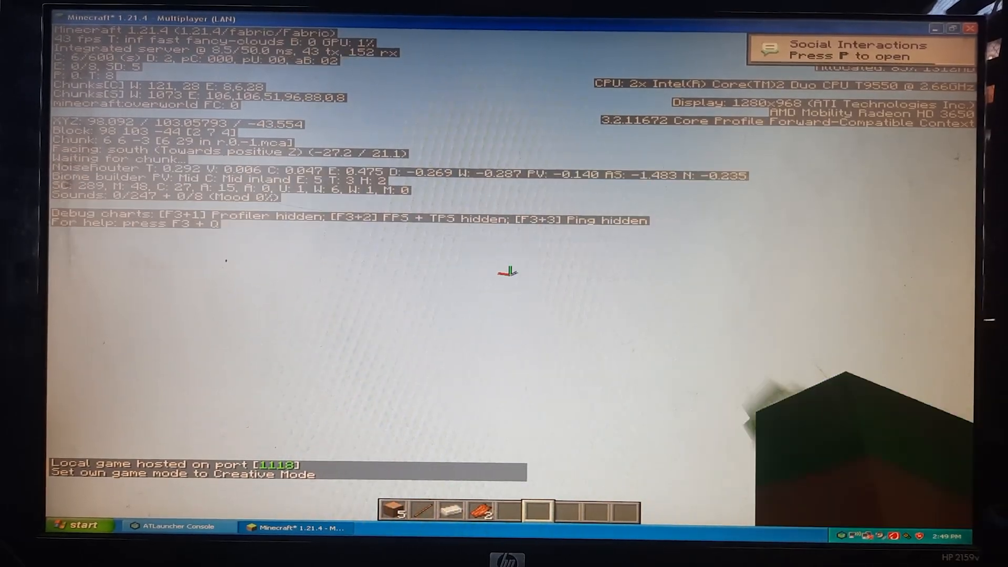
key(w)
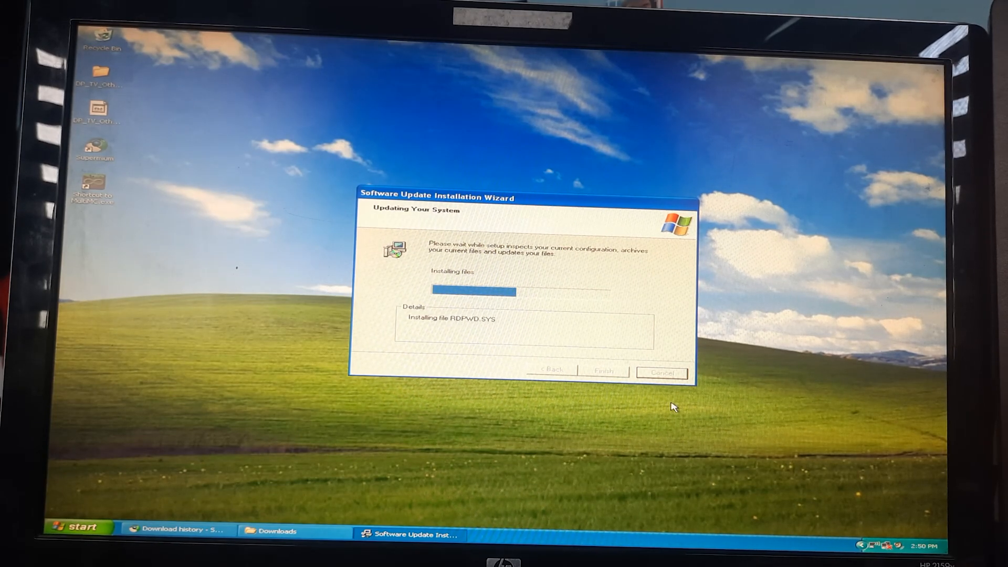
mouse_move(701, 413)
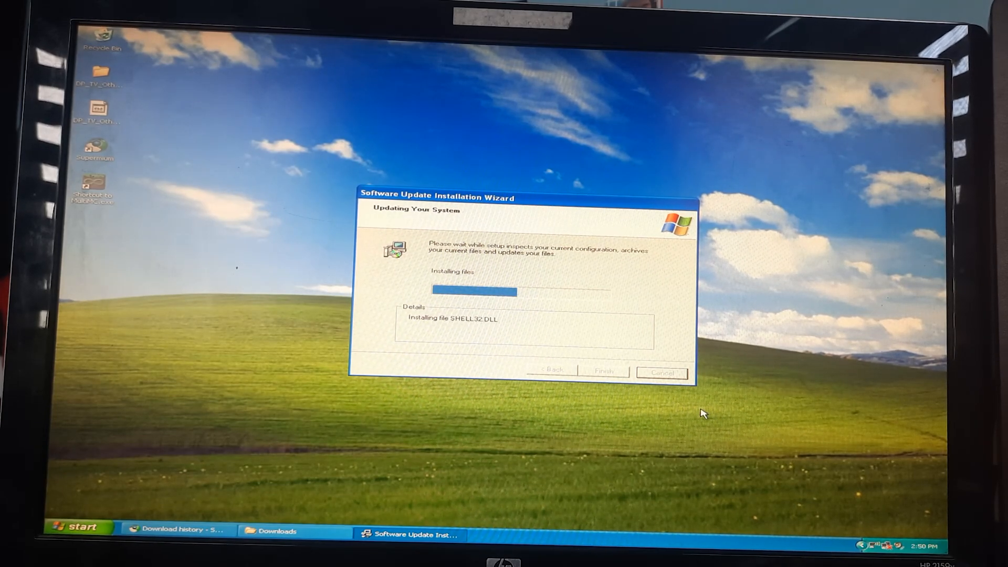
mouse_move(823, 451)
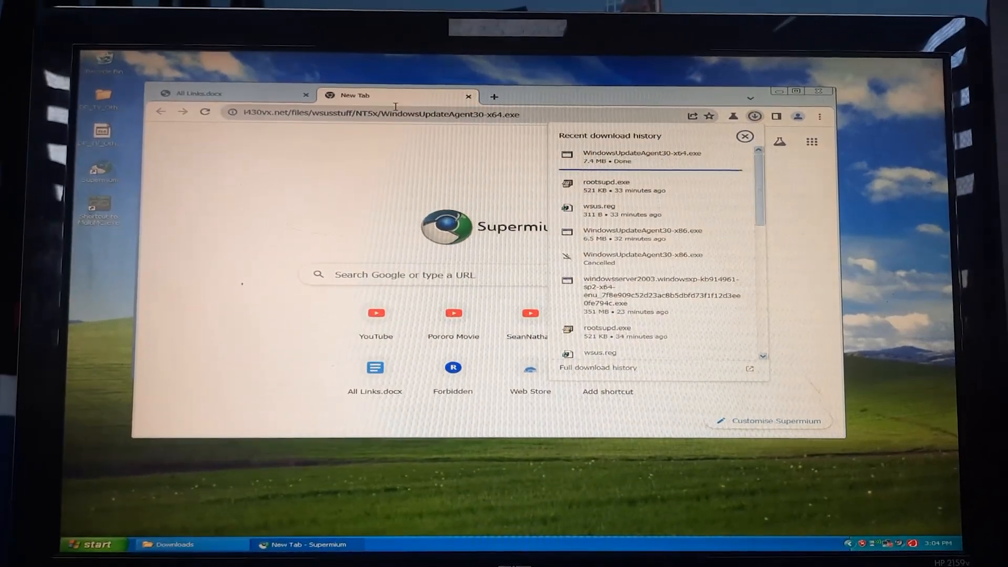
Run WindowsUpdateAgent30-x64.exe from downloads and finish its installer
click(643, 156)
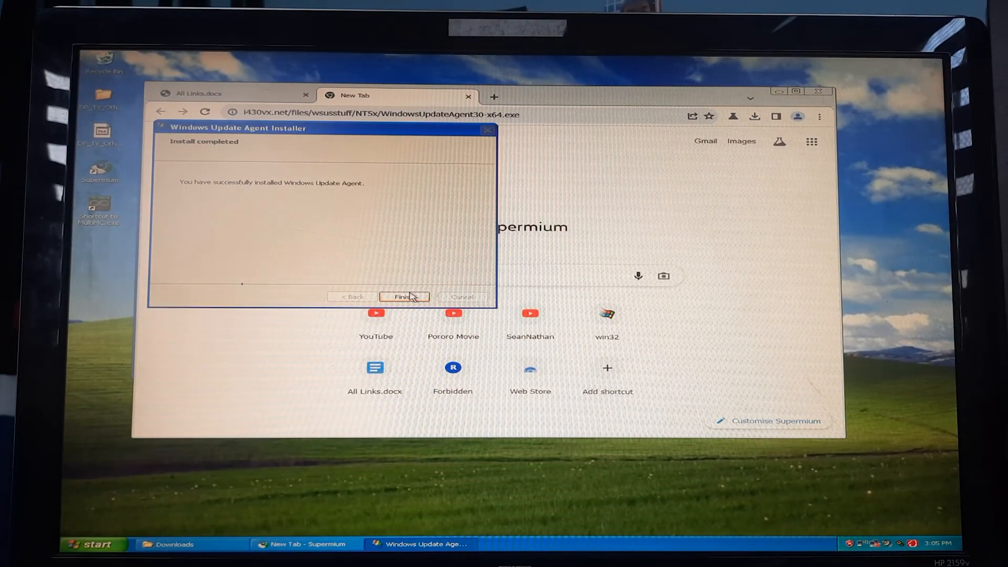
click(403, 296)
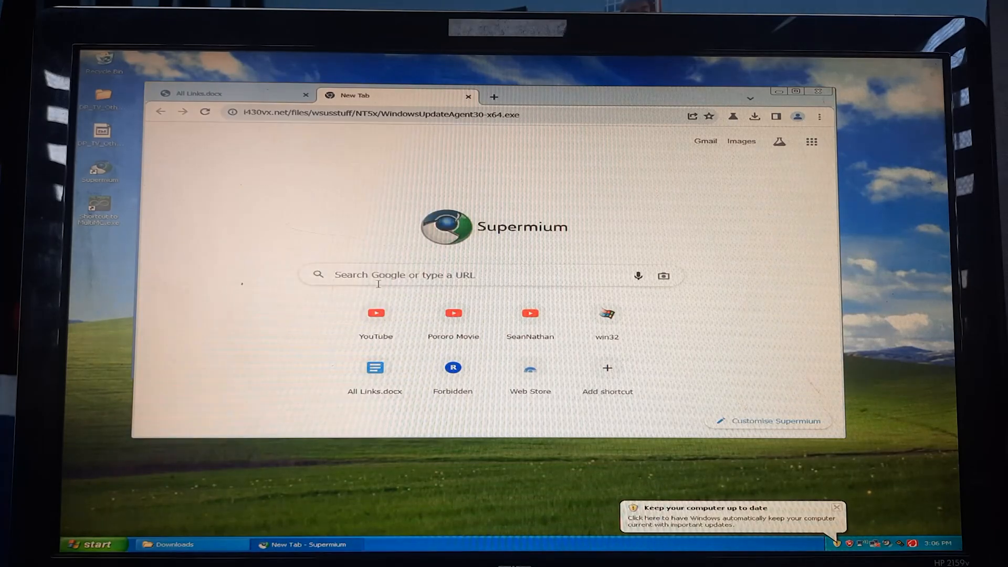